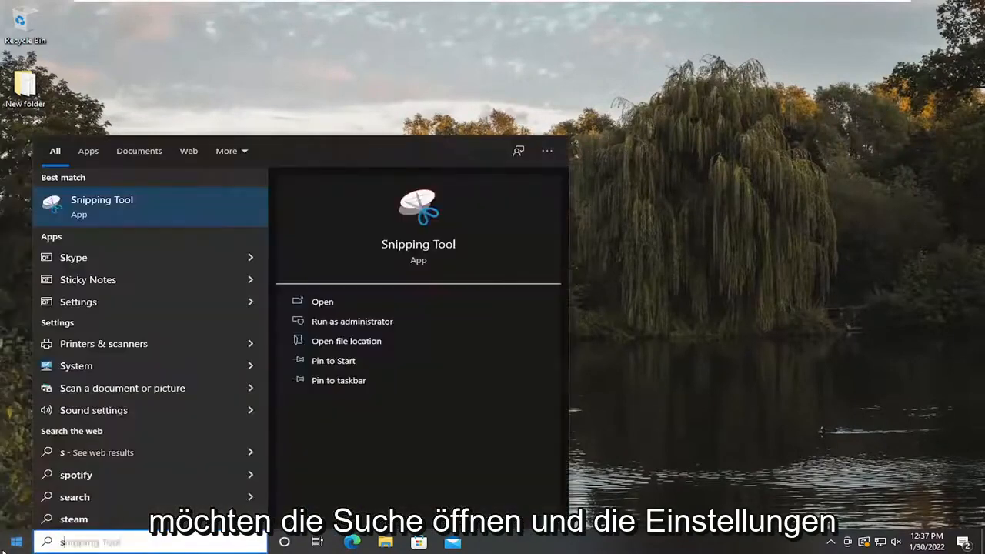
- Search 'settings' from the taskbar and launch the Settings app
{"action": "type", "text": "settings"}
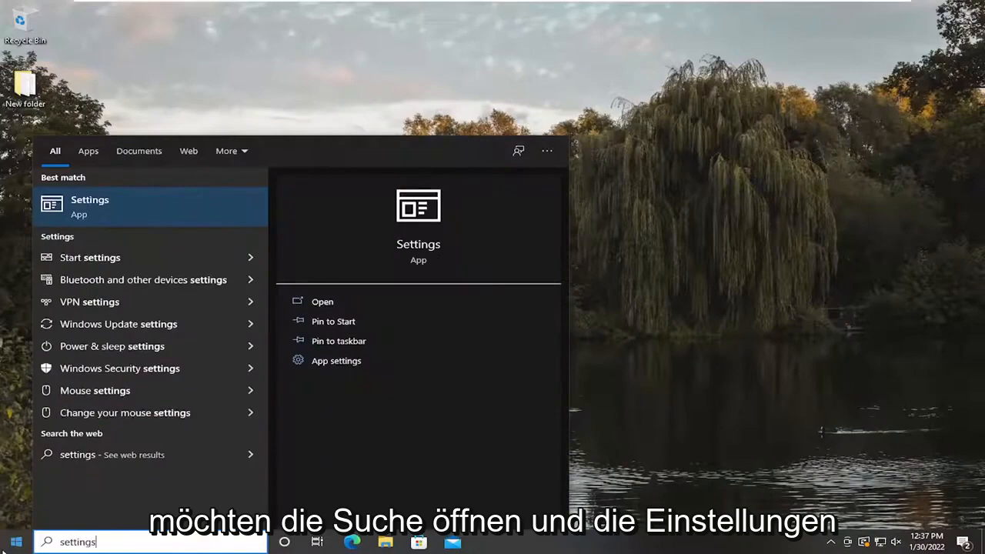
{"action": "left_click", "coordinate": [89, 206]}
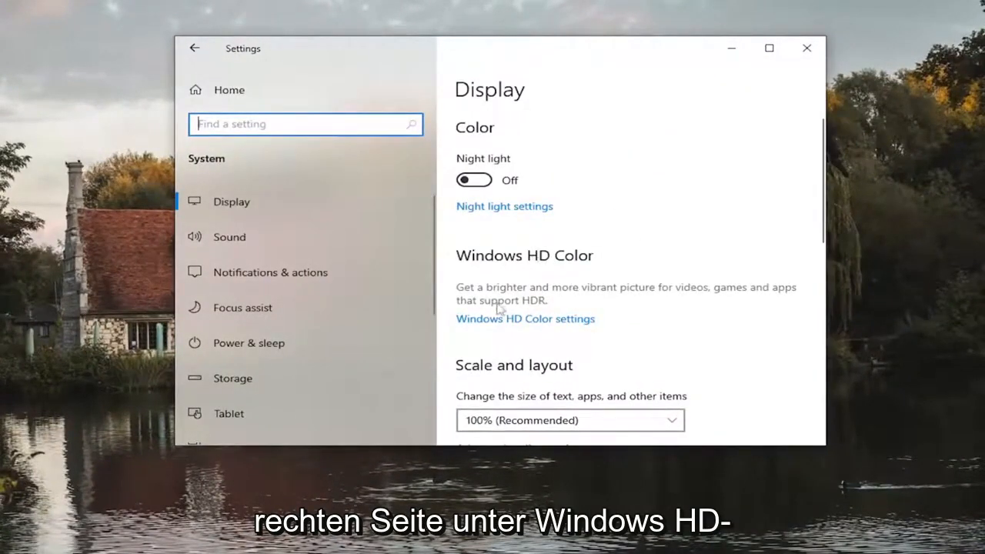
{"action": "mouse_move", "coordinate": [650, 295]}
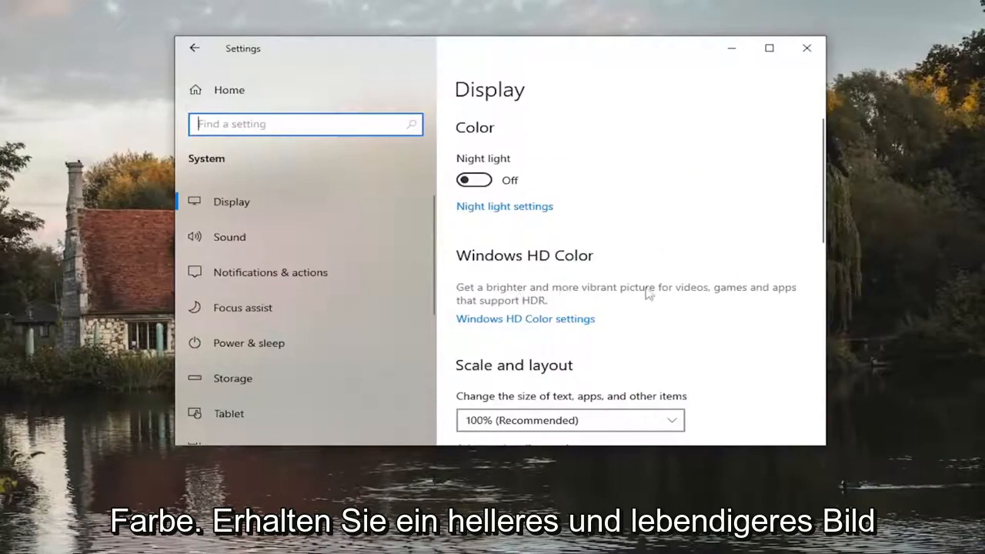
{"action": "mouse_move", "coordinate": [551, 319]}
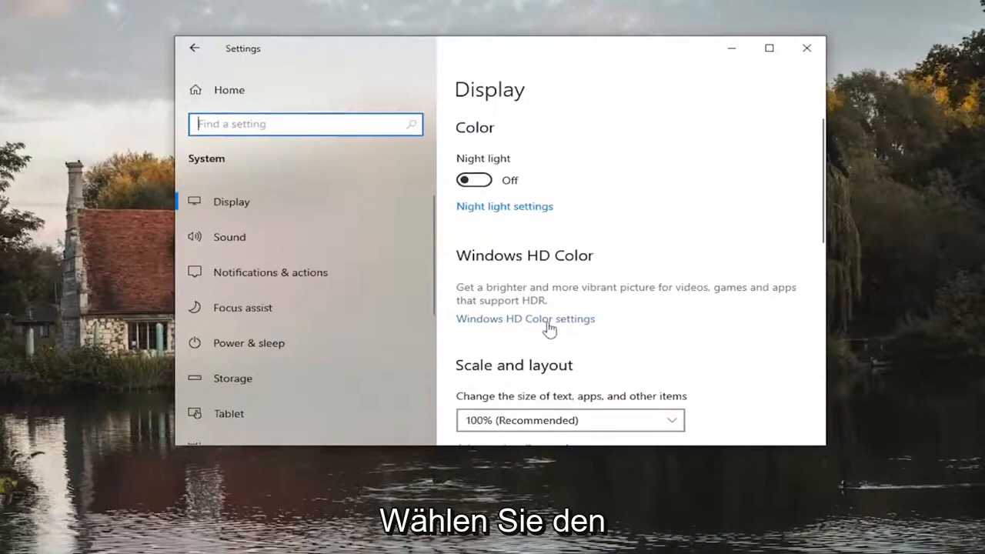
- Open Windows HD Color settings from the Display page
{"action": "left_click", "coordinate": [526, 319]}
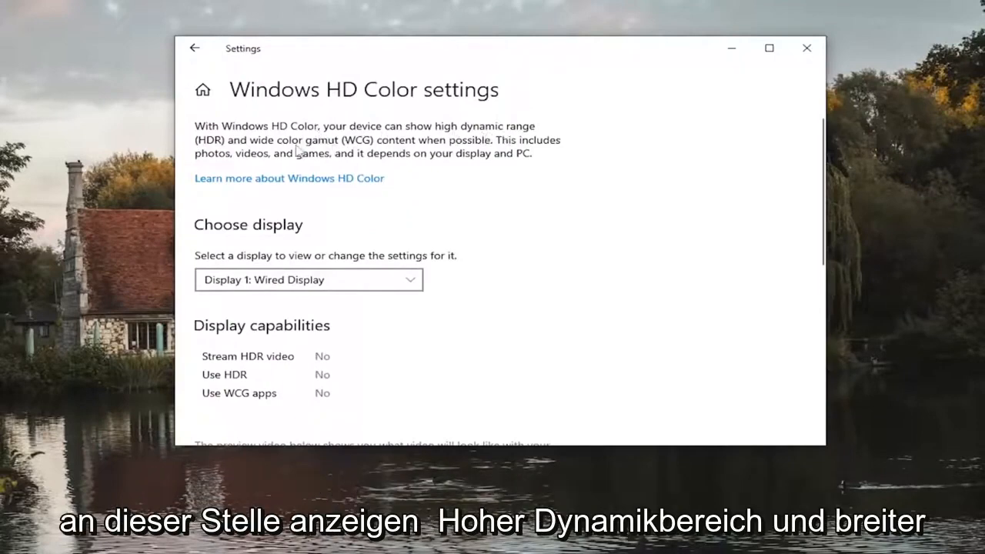
- Review Display 1: Wired Display capabilities (all No), then close Settings
{"action": "scroll", "scroll_direction": "down", "scroll_amount": 3}
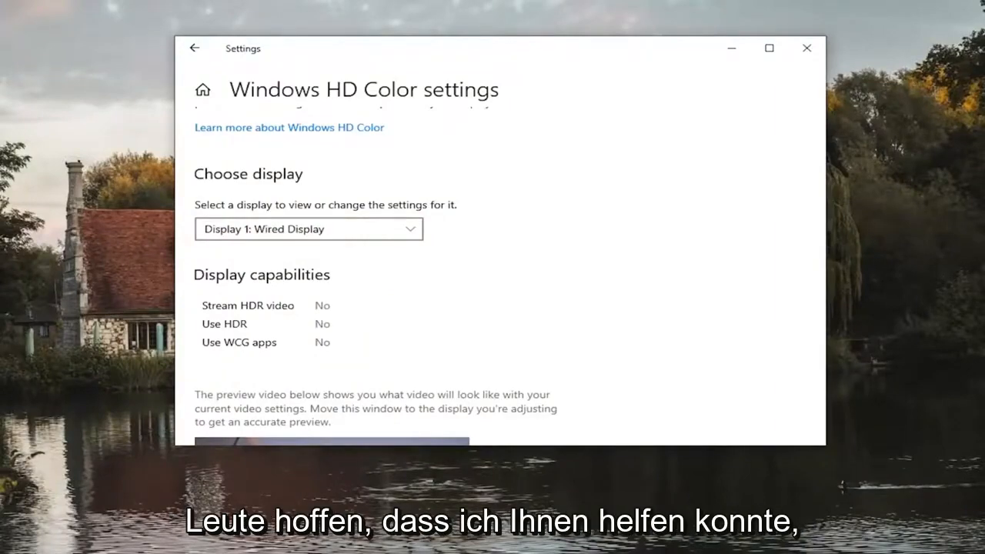
{"action": "left_click", "coordinate": [806, 48]}
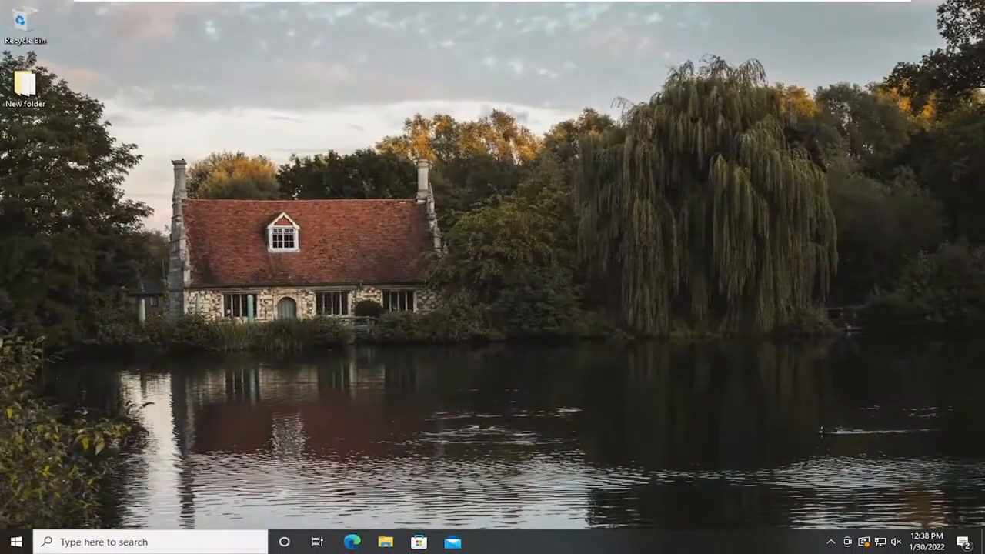